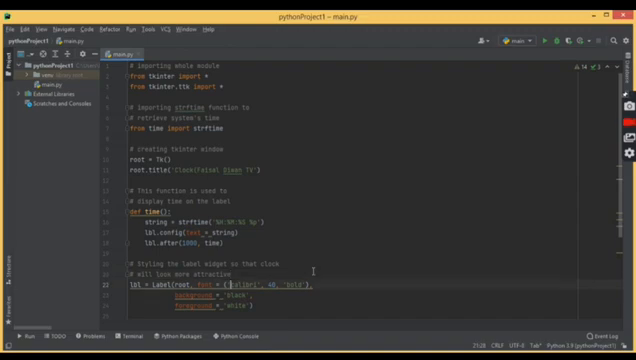
Run main.py to show the live digital clock window, then close the window so the process finishes.
{"action": "scroll", "scroll_direction": "down", "scroll_amount": 3}
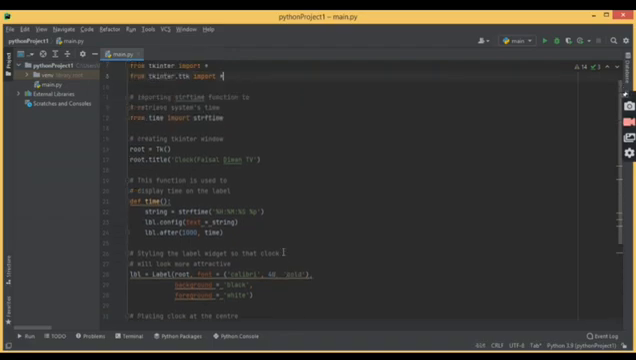
{"action": "scroll", "scroll_direction": "down", "scroll_amount": 3}
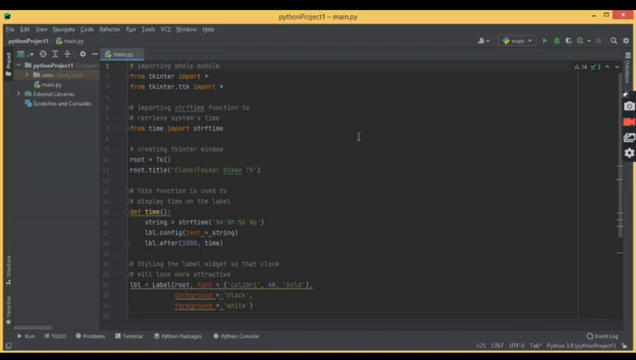
{"action": "mouse_move", "coordinate": [550, 42]}
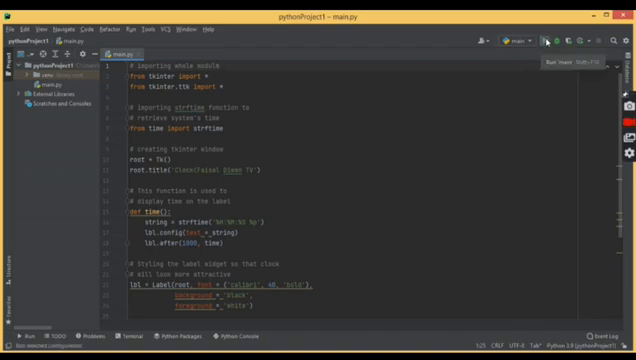
{"action": "left_click", "coordinate": [548, 44]}
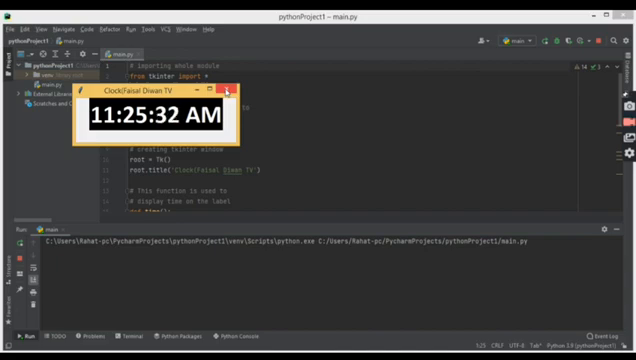
{"action": "left_click", "coordinate": [240, 92]}
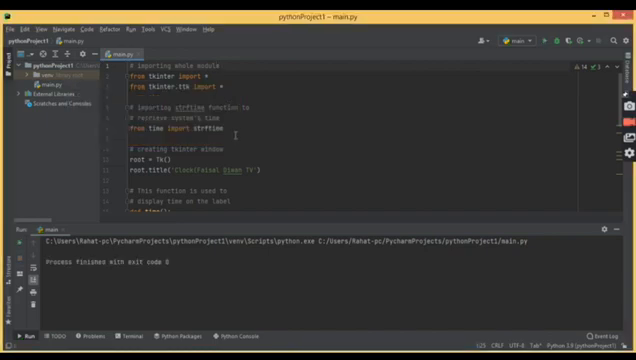
{"action": "scroll", "scroll_direction": "down", "scroll_amount": 3}
{"action": "type", "text": "background = 'Re',"}
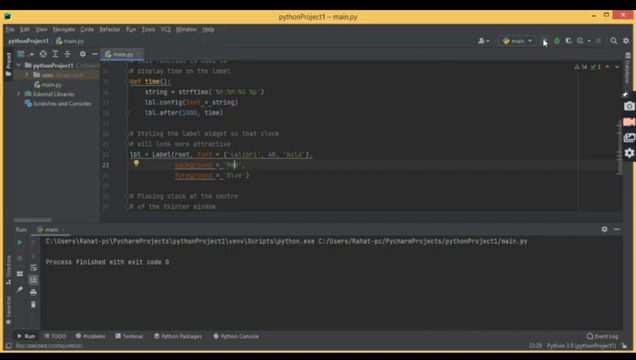
{"action": "left_click", "coordinate": [528, 40]}
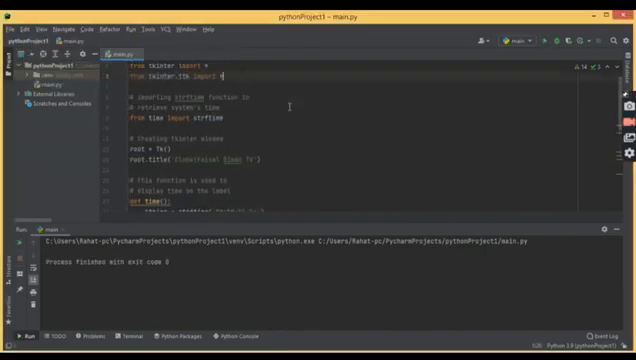
{"action": "scroll", "scroll_direction": "up", "scroll_amount": 3}
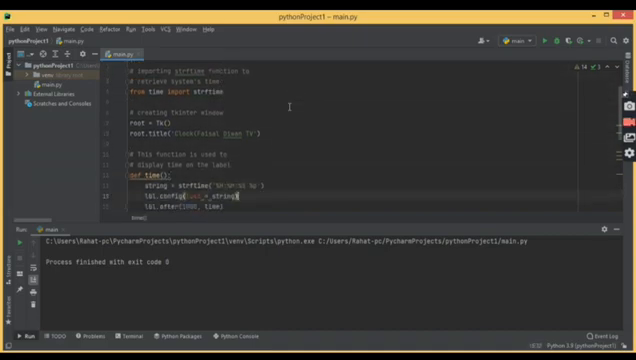
{"action": "scroll", "scroll_direction": "down", "scroll_amount": 3}
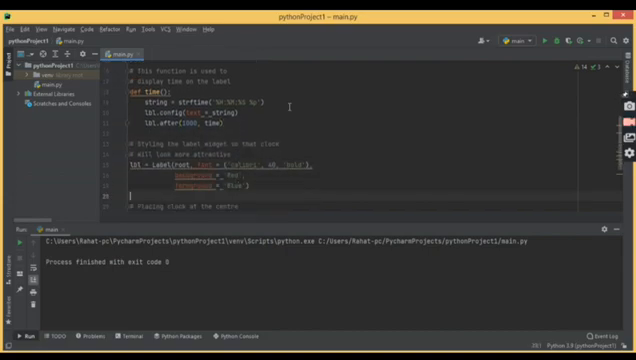
{"action": "scroll", "scroll_direction": "down", "scroll_amount": 3}
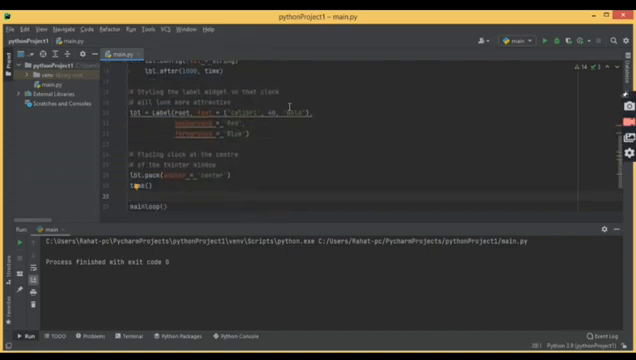